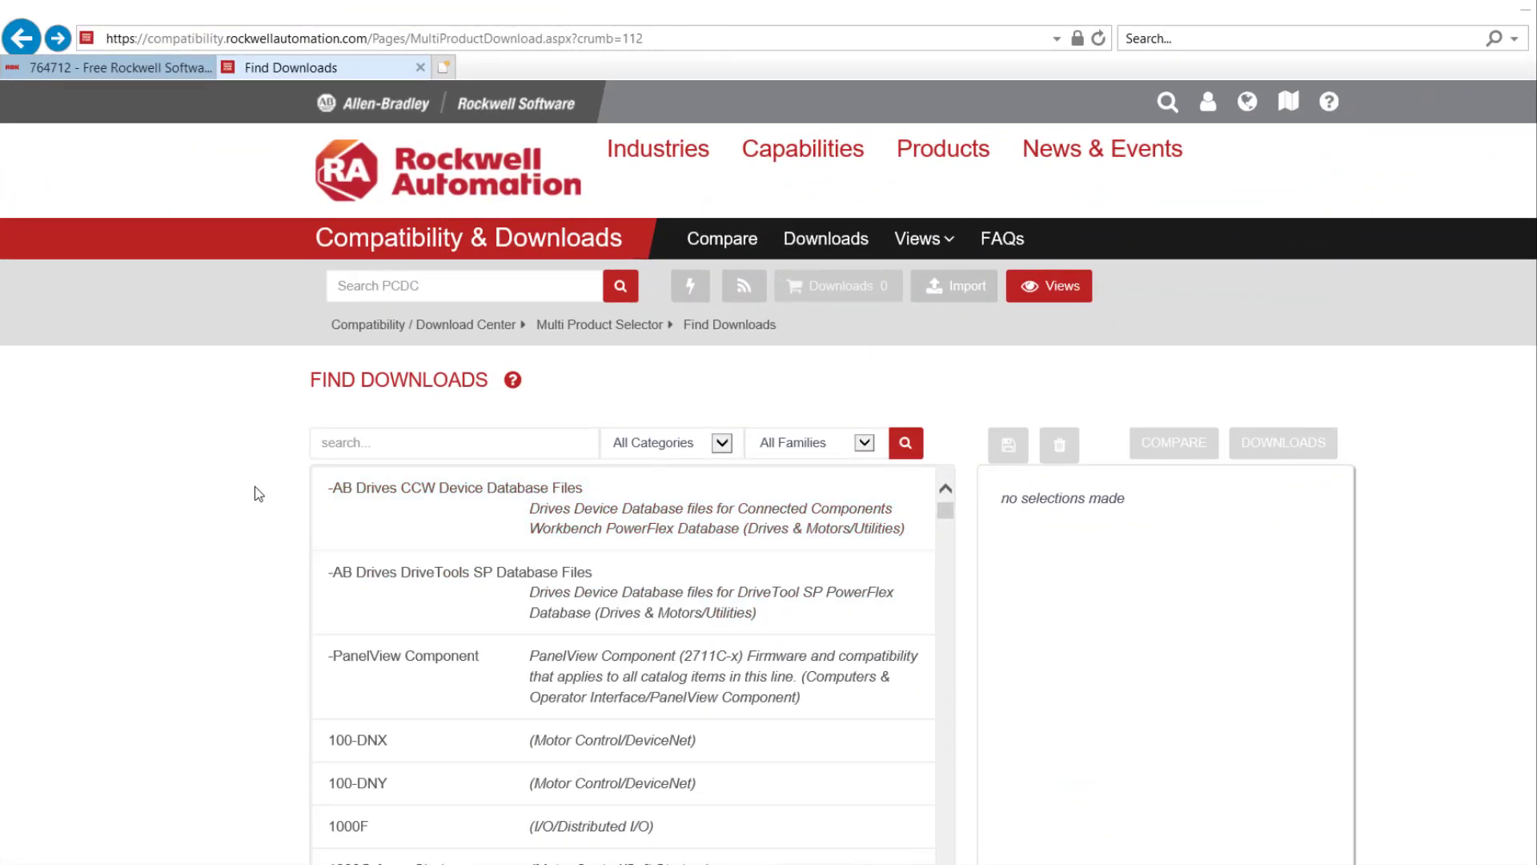
# Search for "free", add Free Downloads to selections and show its downloads.
pyautogui.click(453, 442)
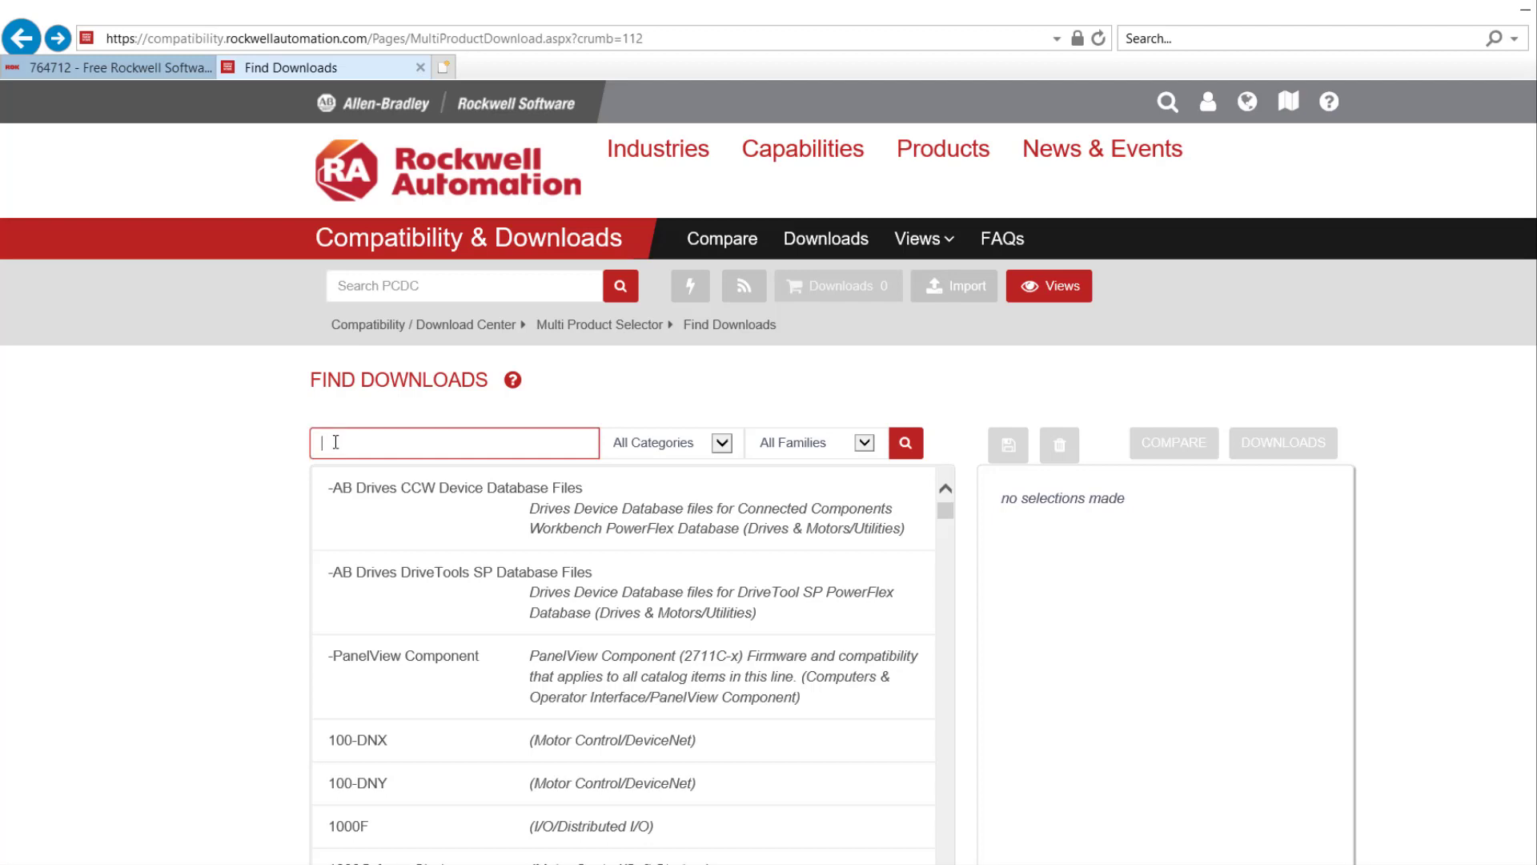
pyautogui.write('free')
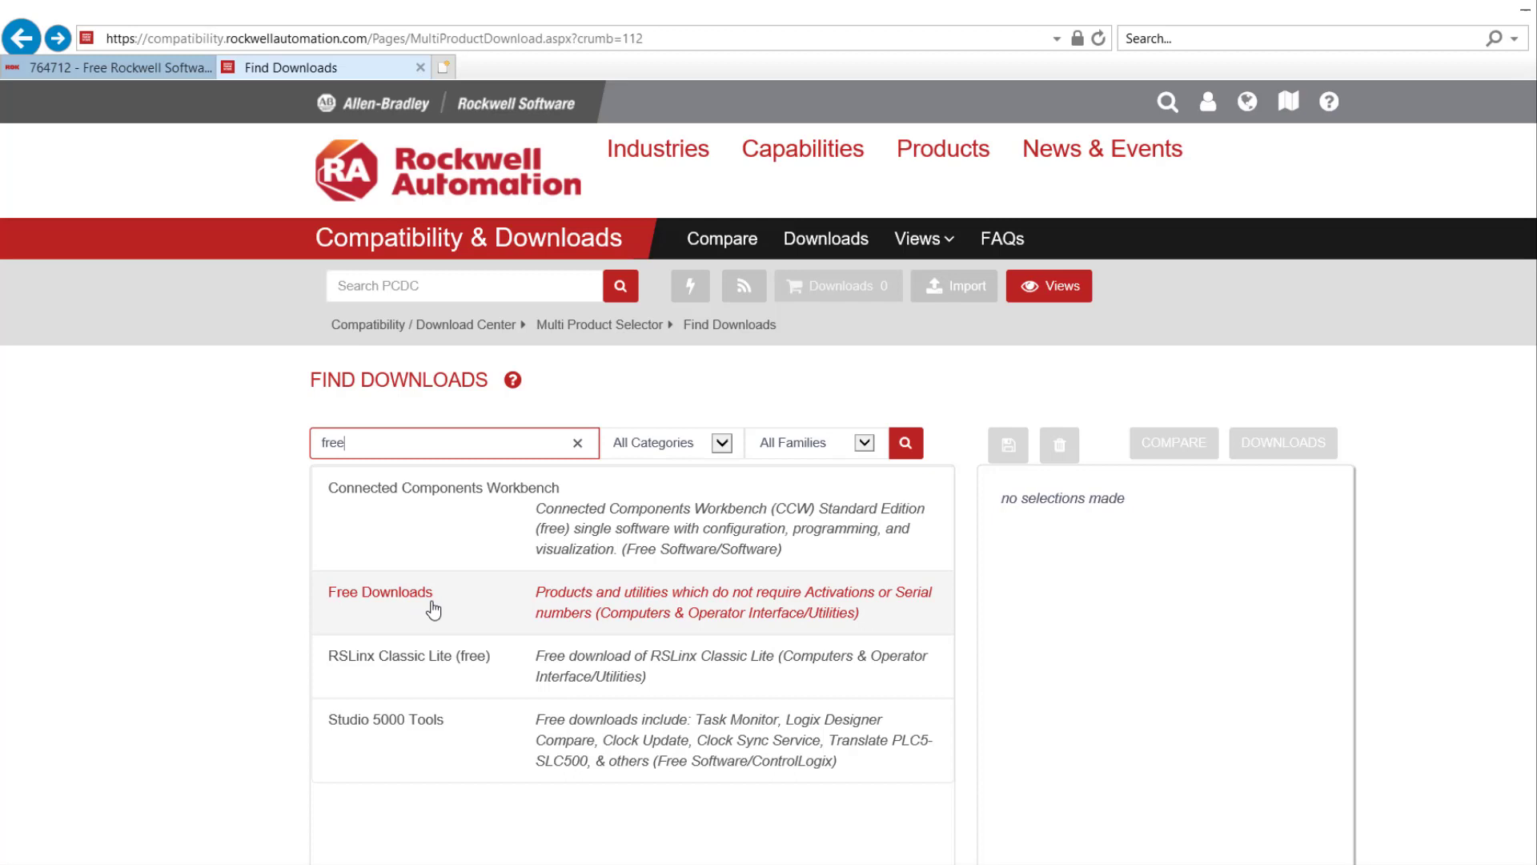
pyautogui.click(380, 593)
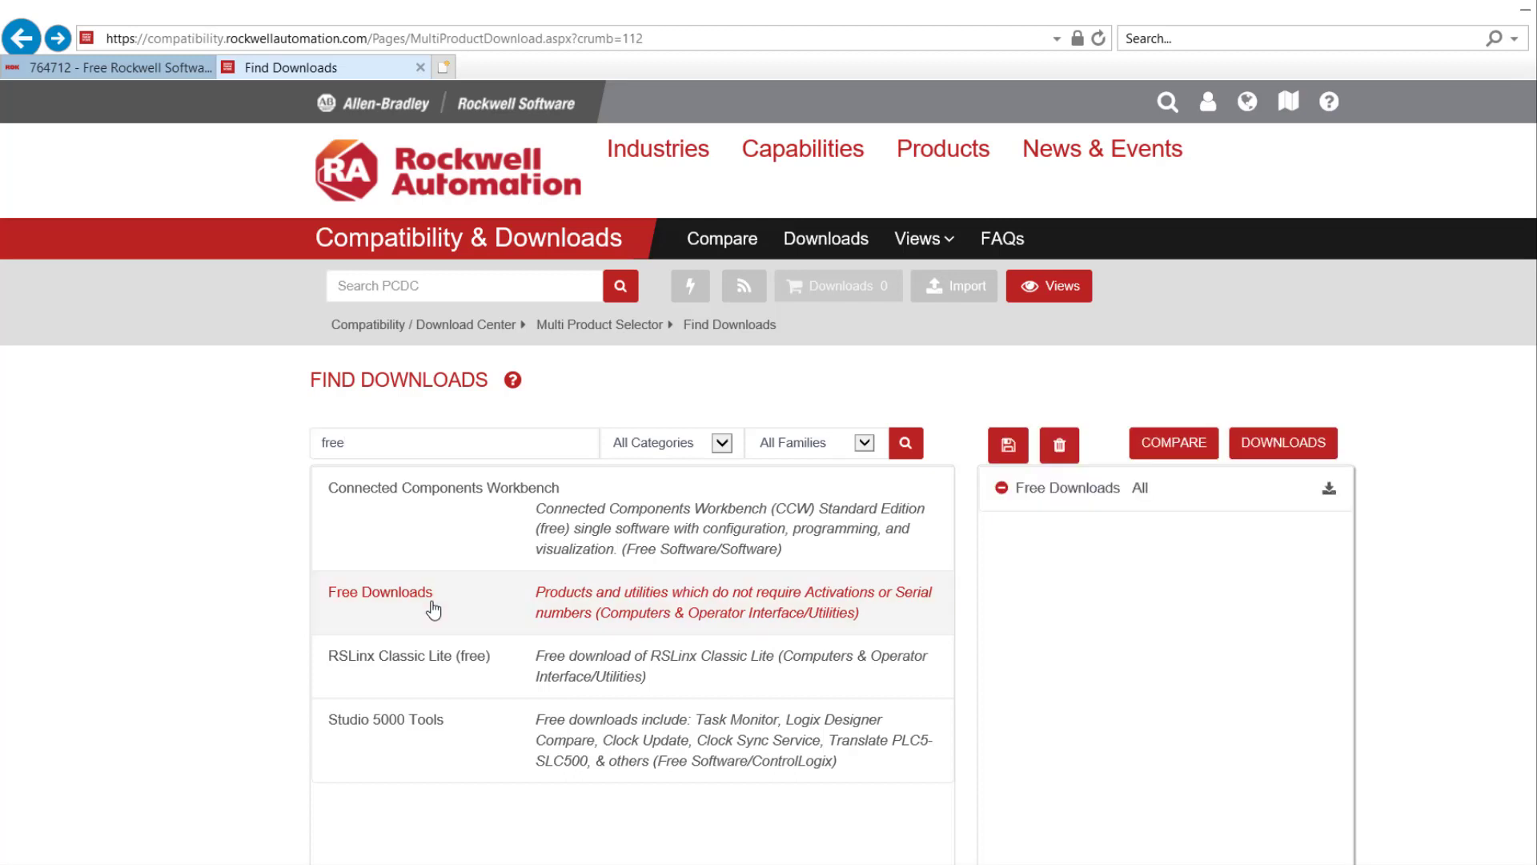
pyautogui.moveTo(1155, 535)
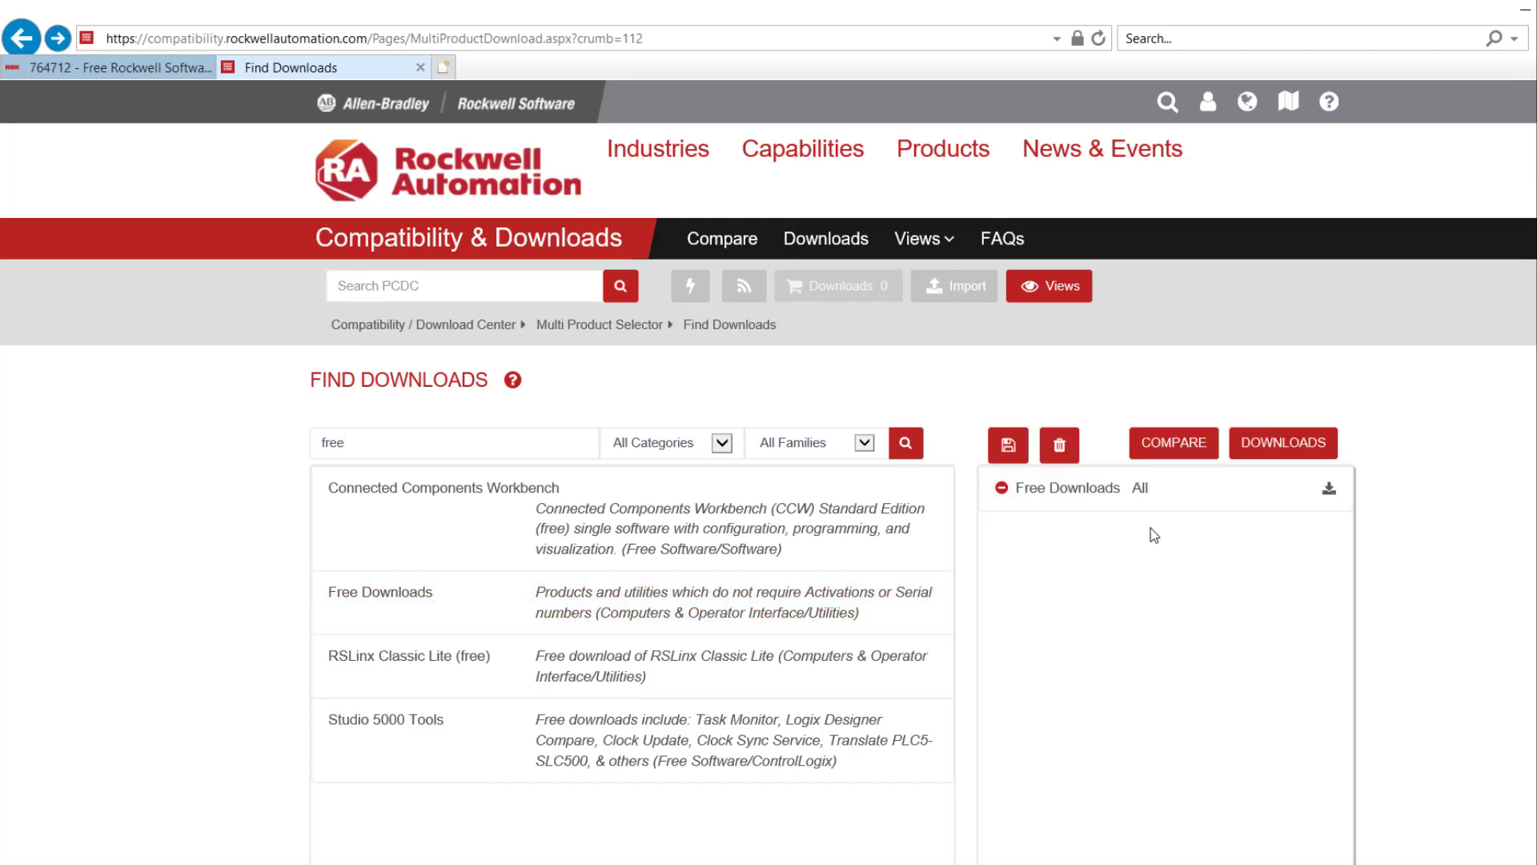
pyautogui.click(1284, 442)
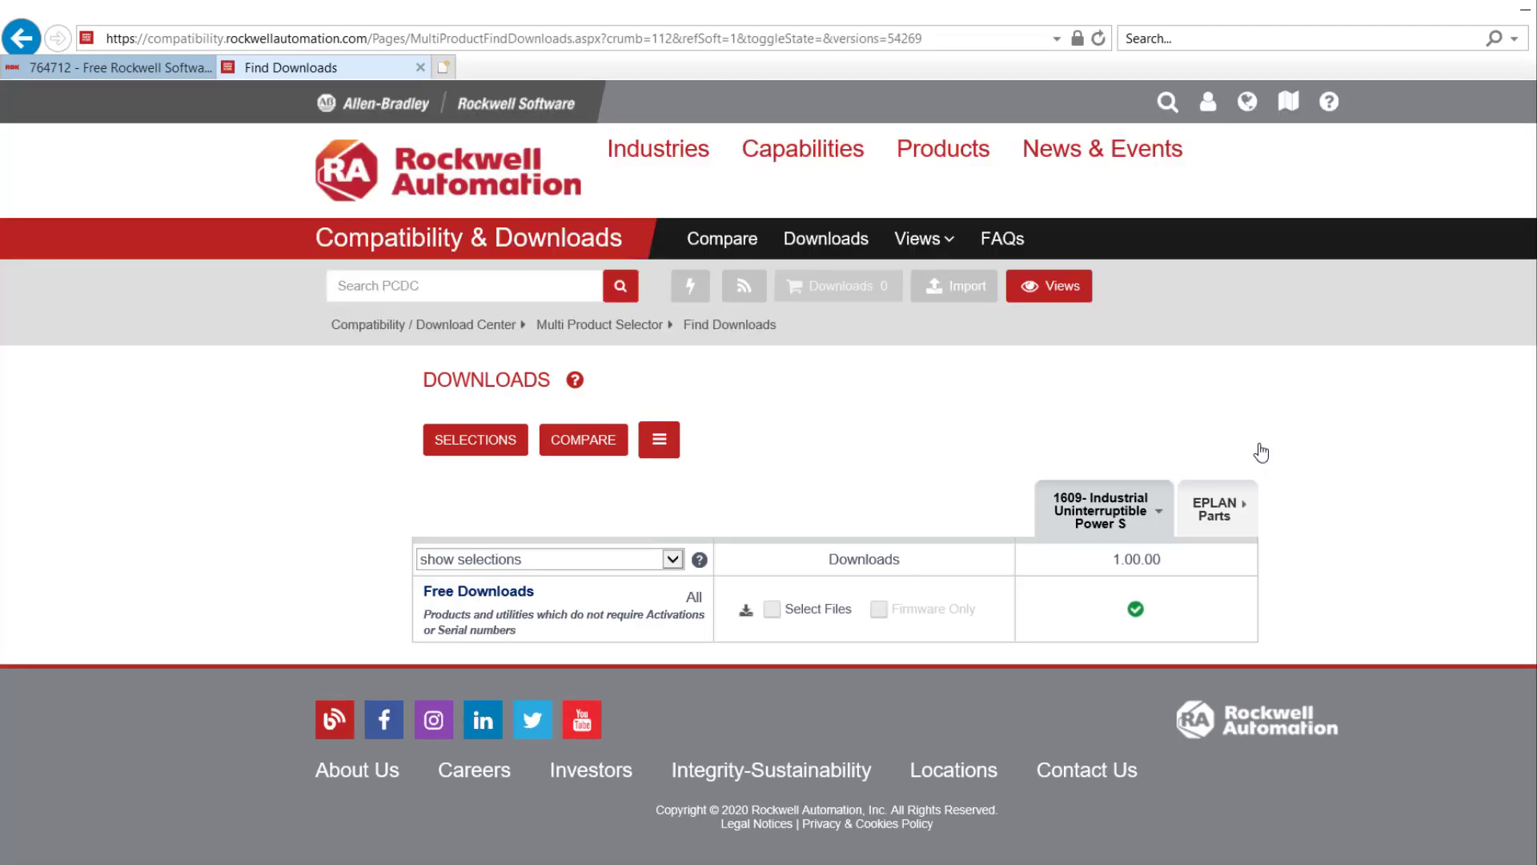
pyautogui.moveTo(781, 622)
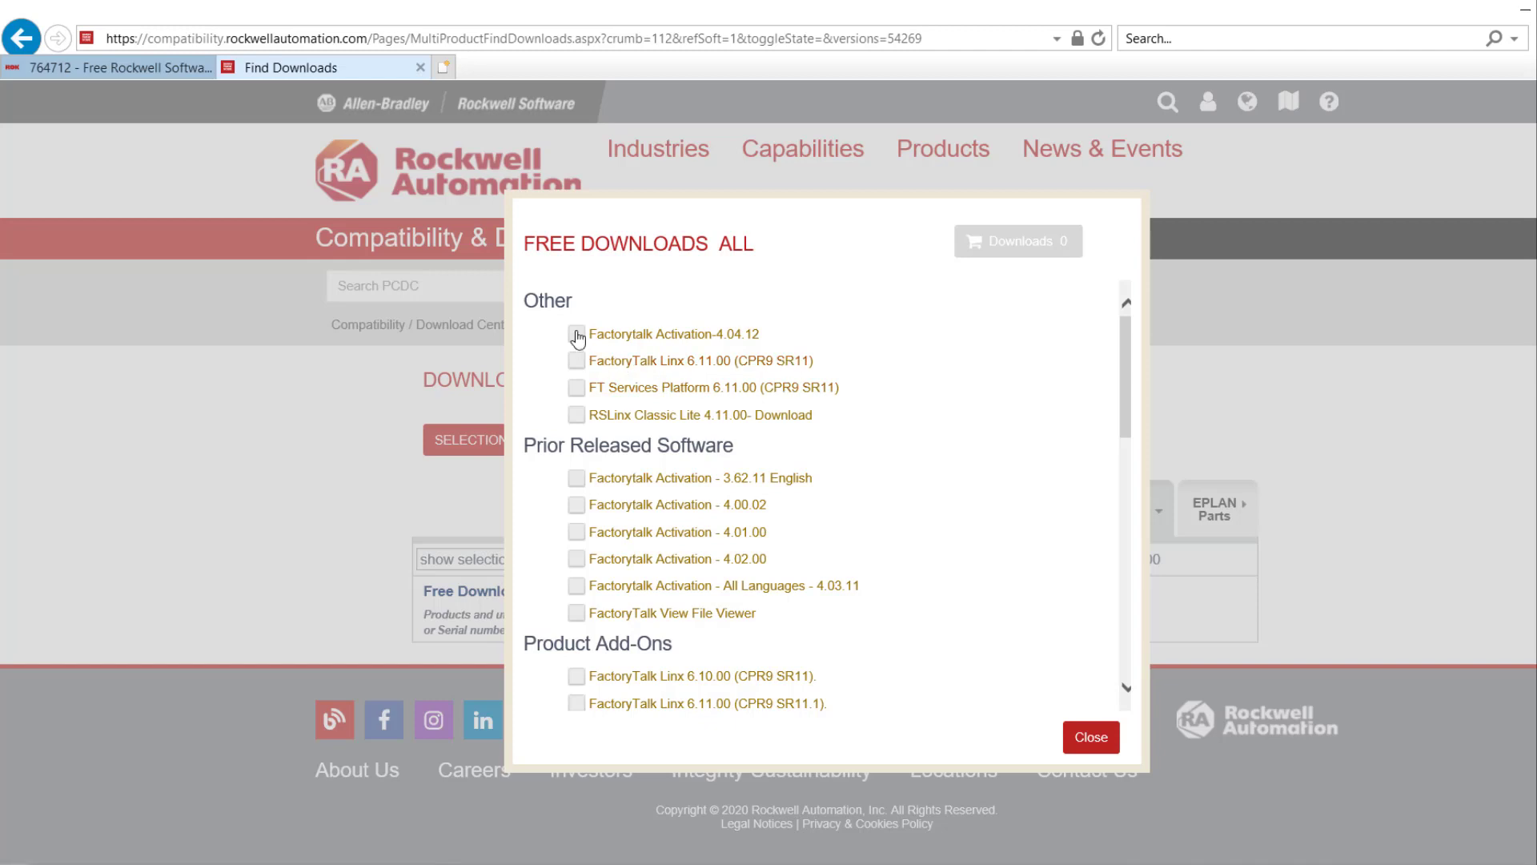
# Tick Factorytalk Activation-4.04.12 and show it in the Downloads 1 cart.
pyautogui.click(576, 336)
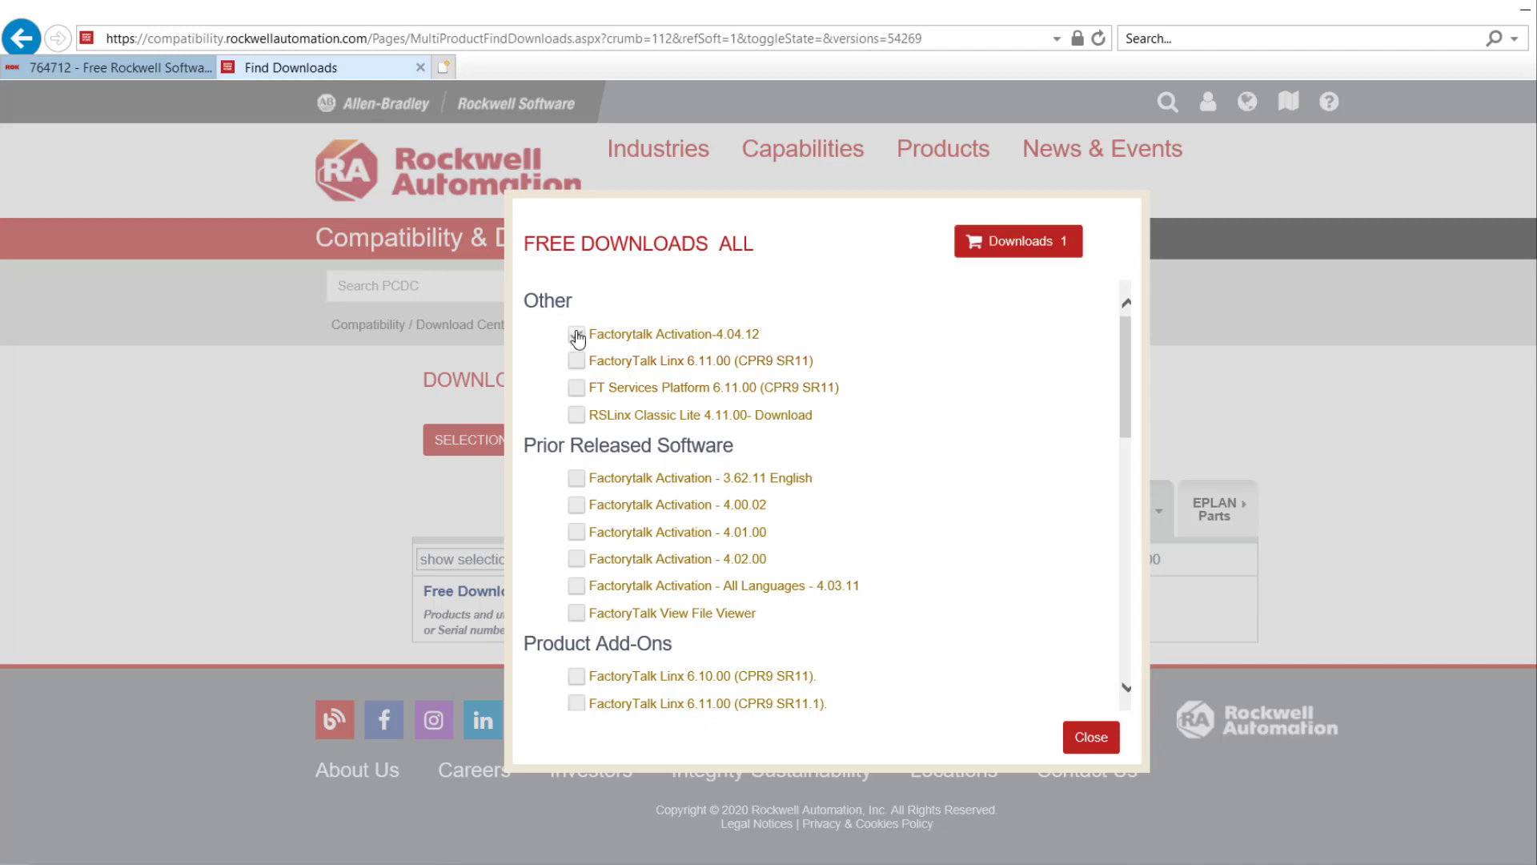
pyautogui.click(577, 333)
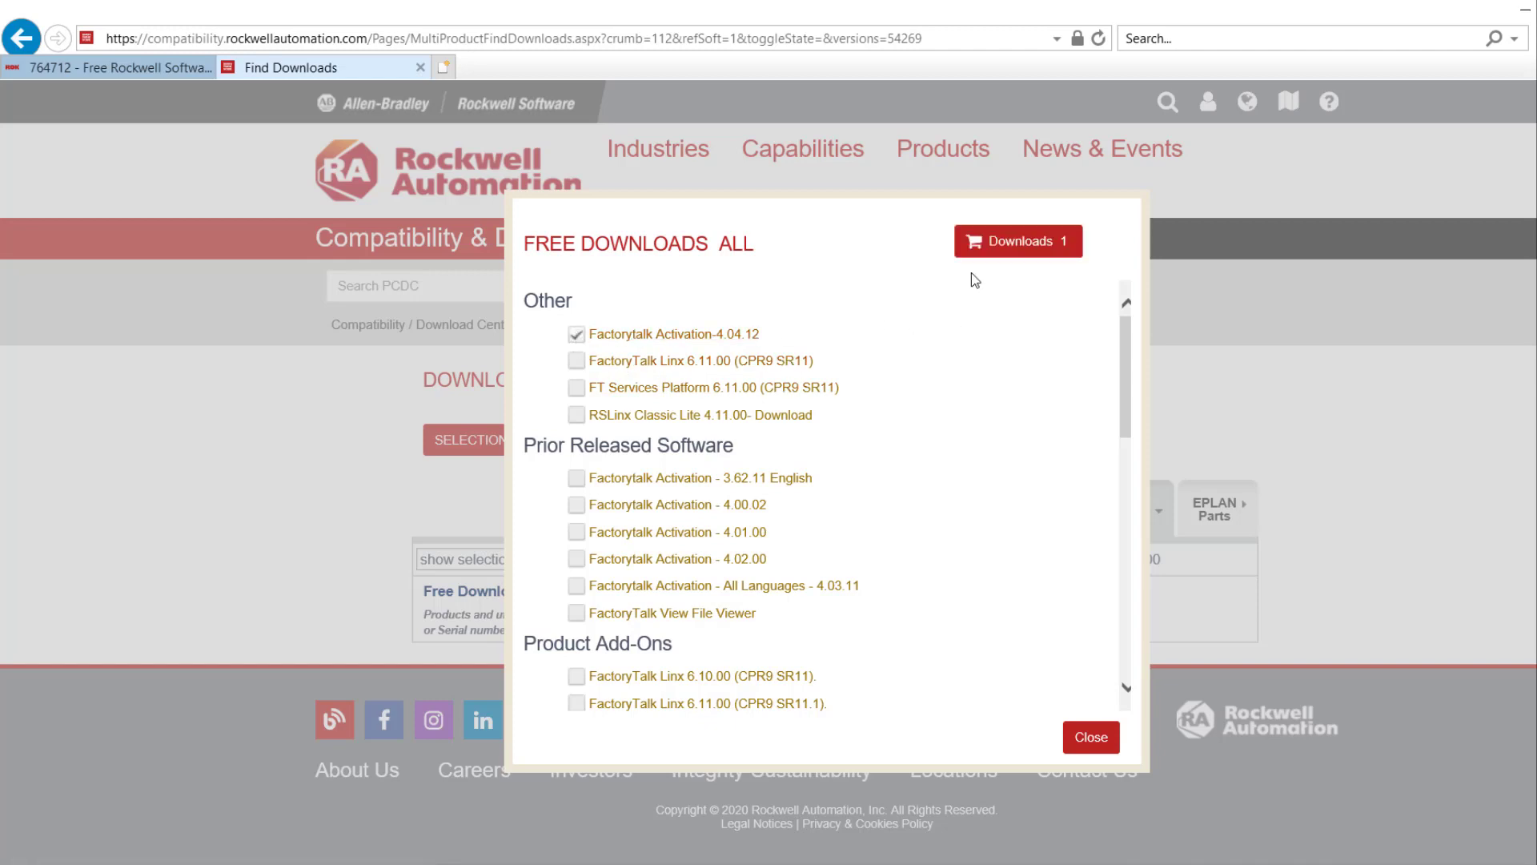
pyautogui.click(1019, 240)
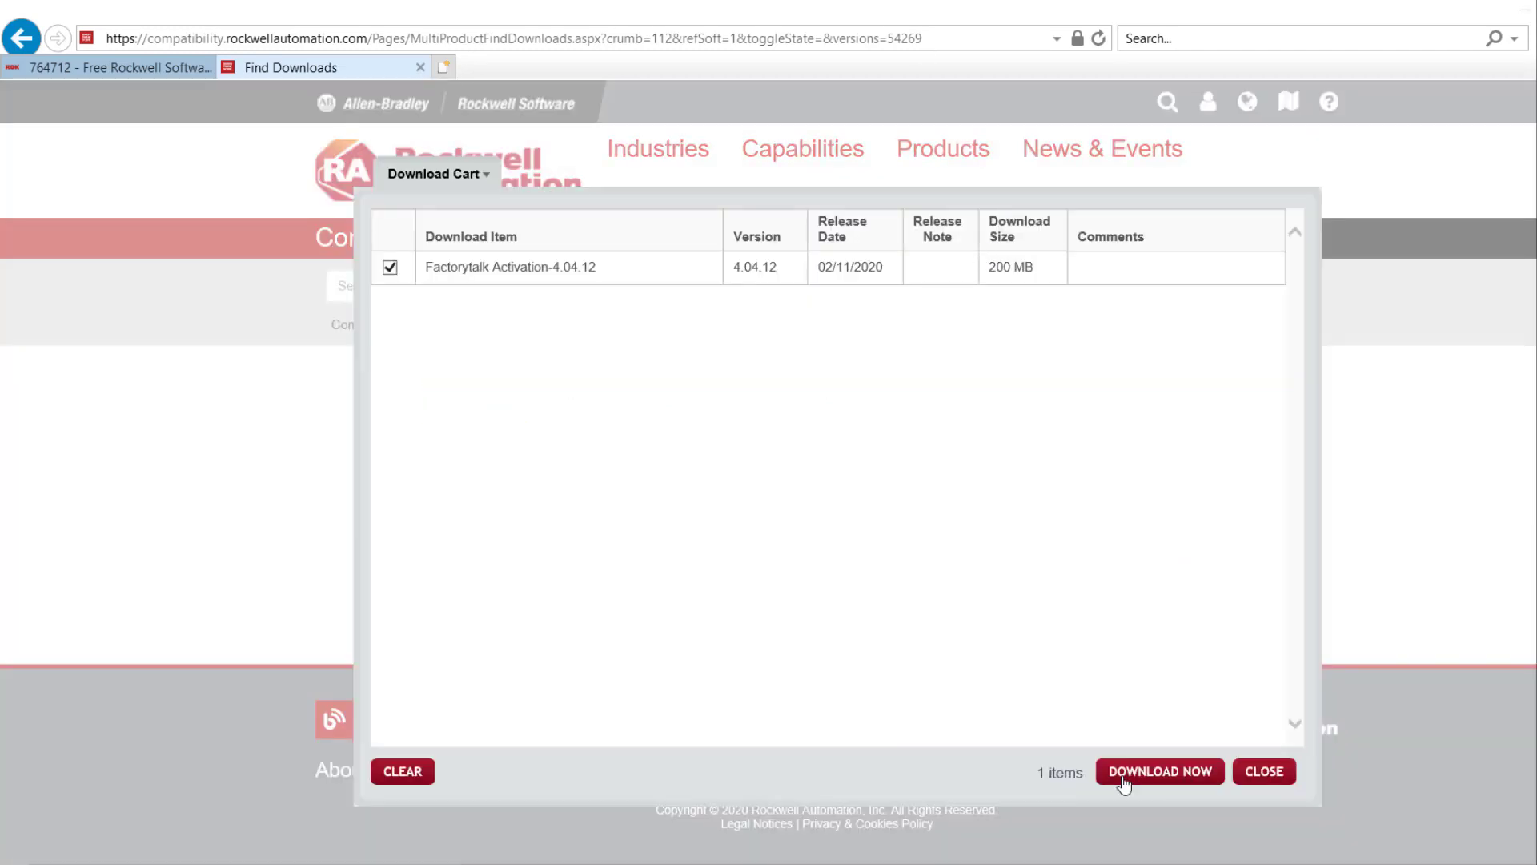
# Start the cart download with DOWNLOAD NOW, reaching the license validation page.
pyautogui.click(1159, 772)
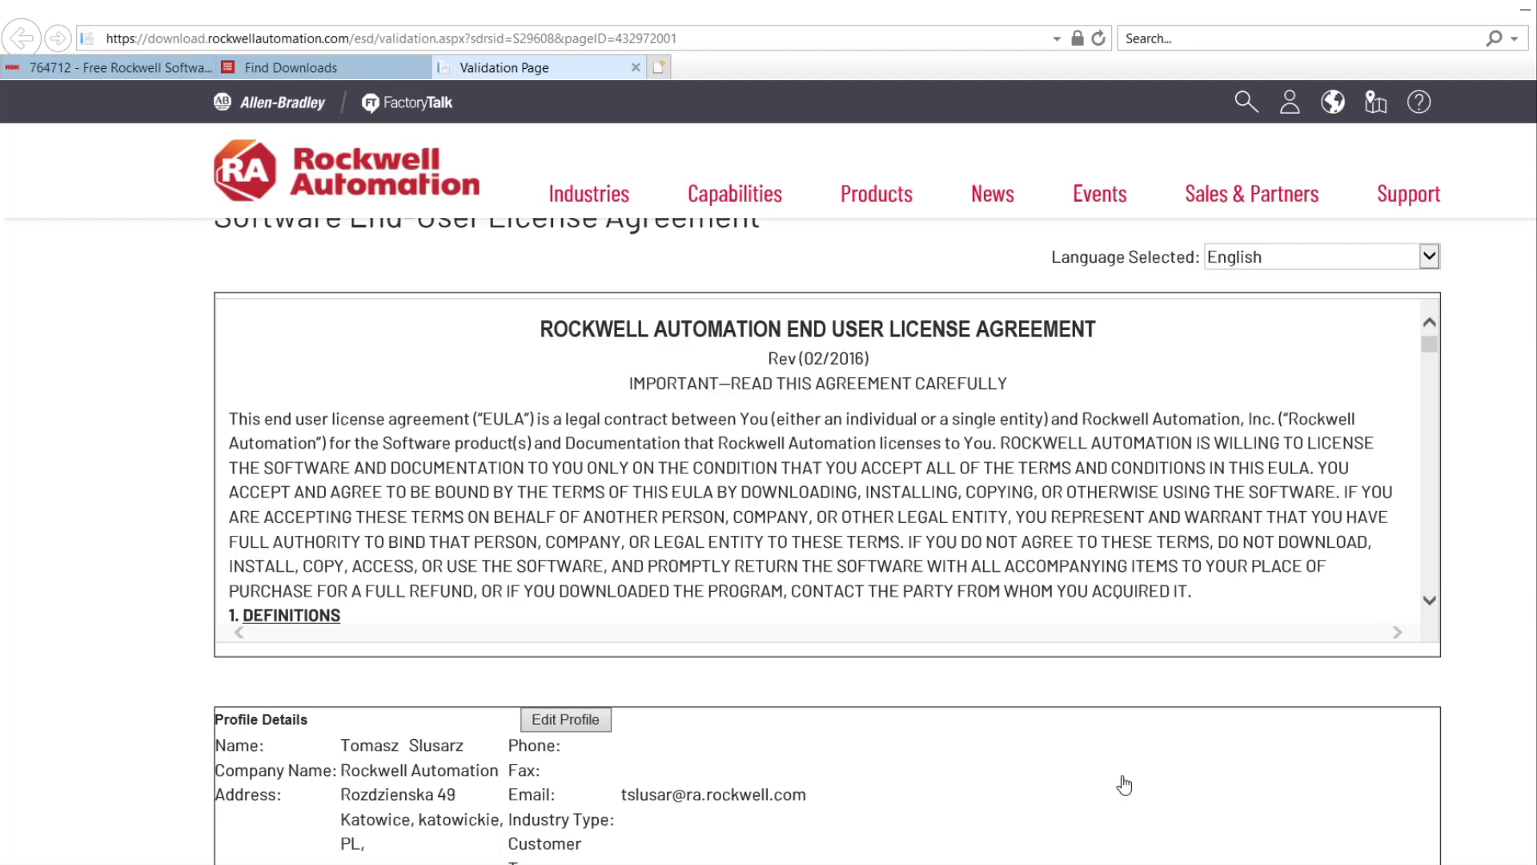
pyautogui.moveTo(1126, 831)
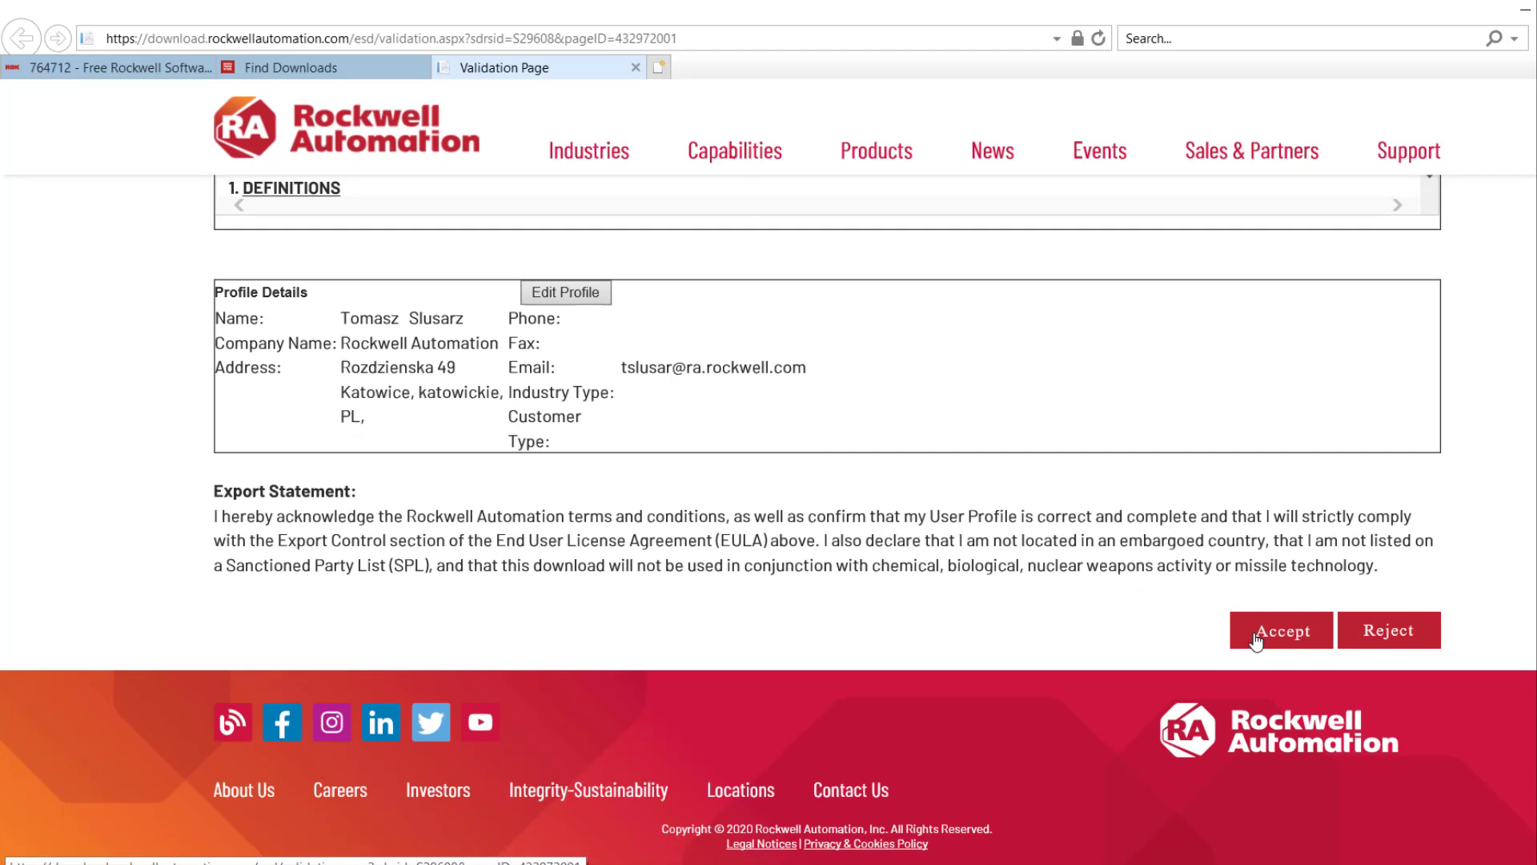
# Accept the end-user license agreement and export statement.
pyautogui.click(1281, 629)
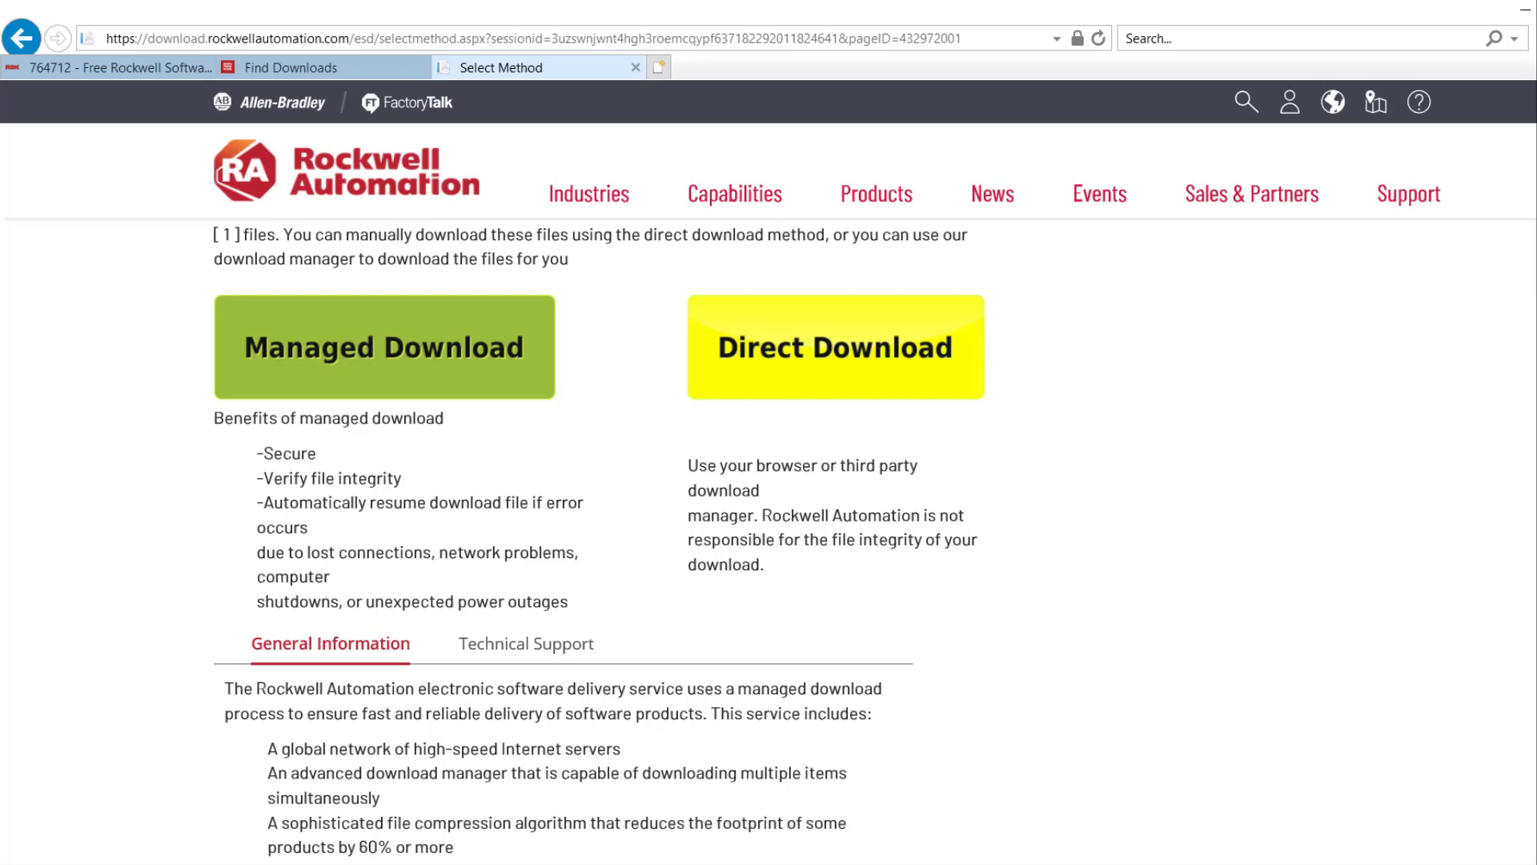
# Choose Managed Download for Internet Explorer, getting the run/save installer prompt.
pyautogui.click(343, 365)
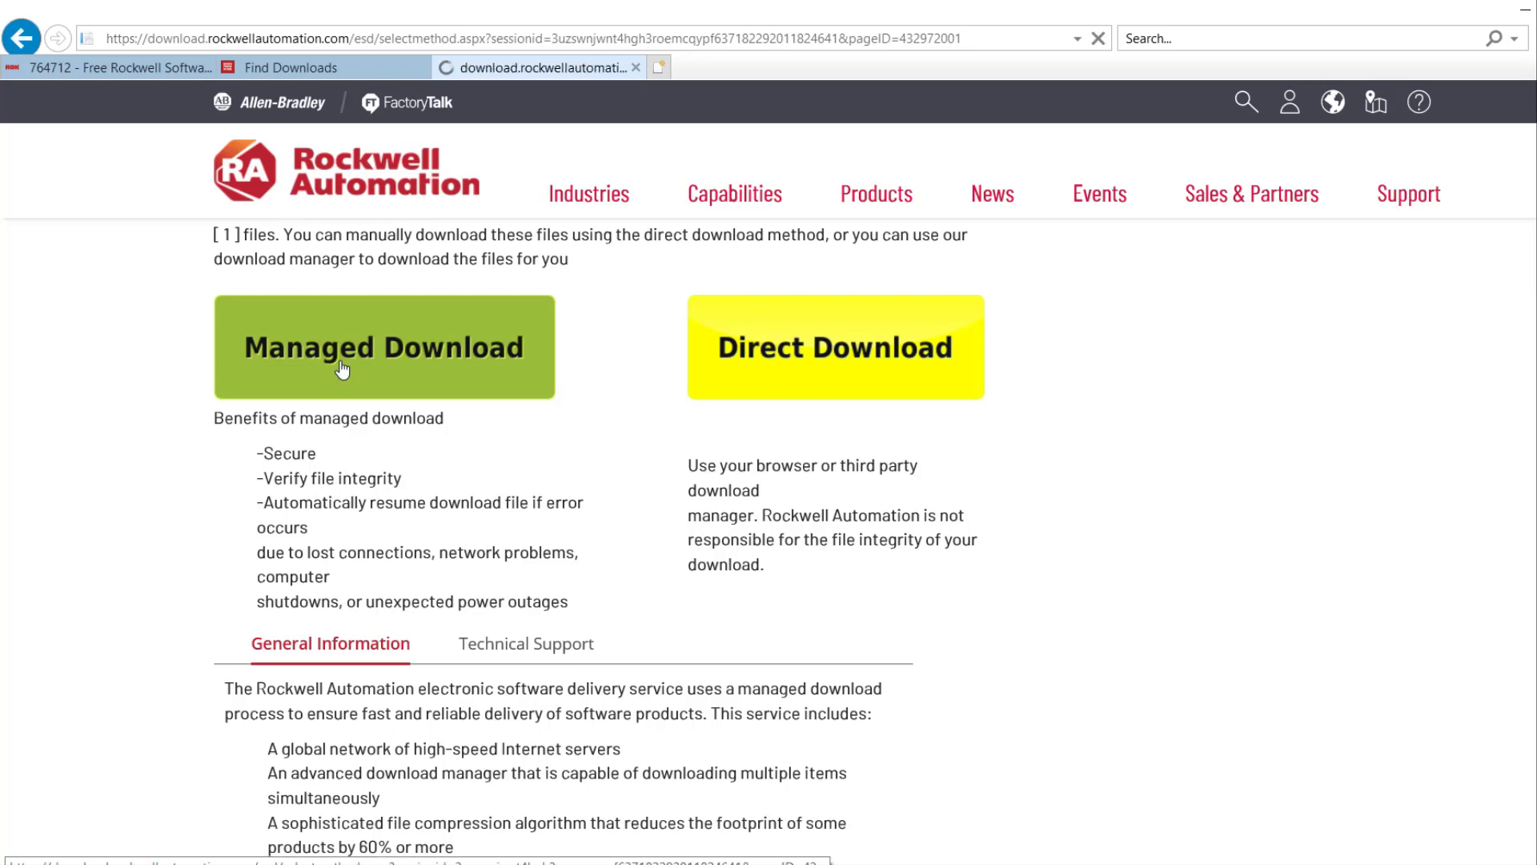
pyautogui.click(343, 368)
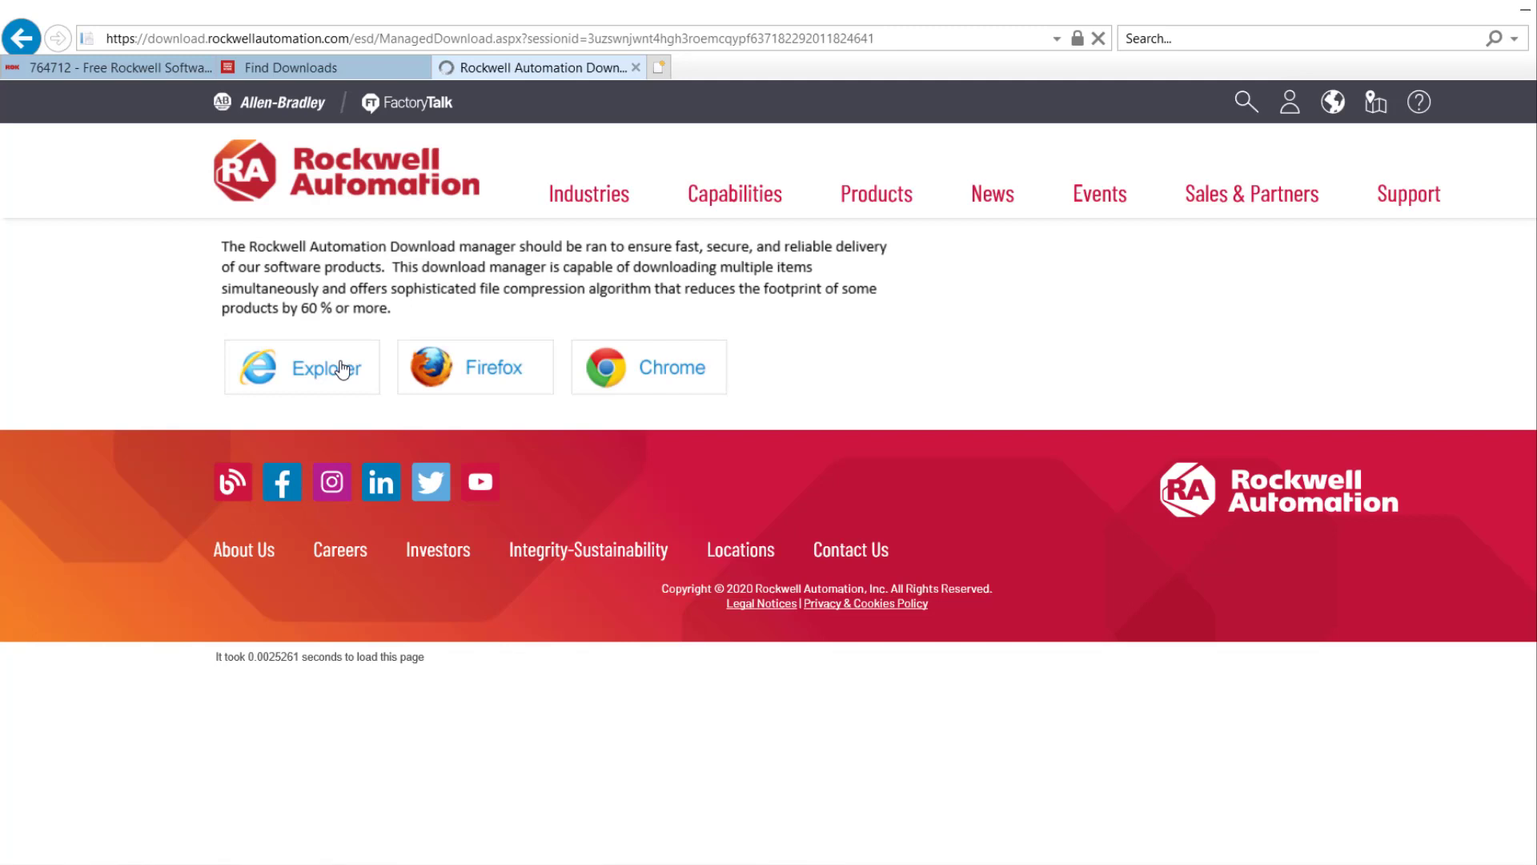
pyautogui.click(326, 369)
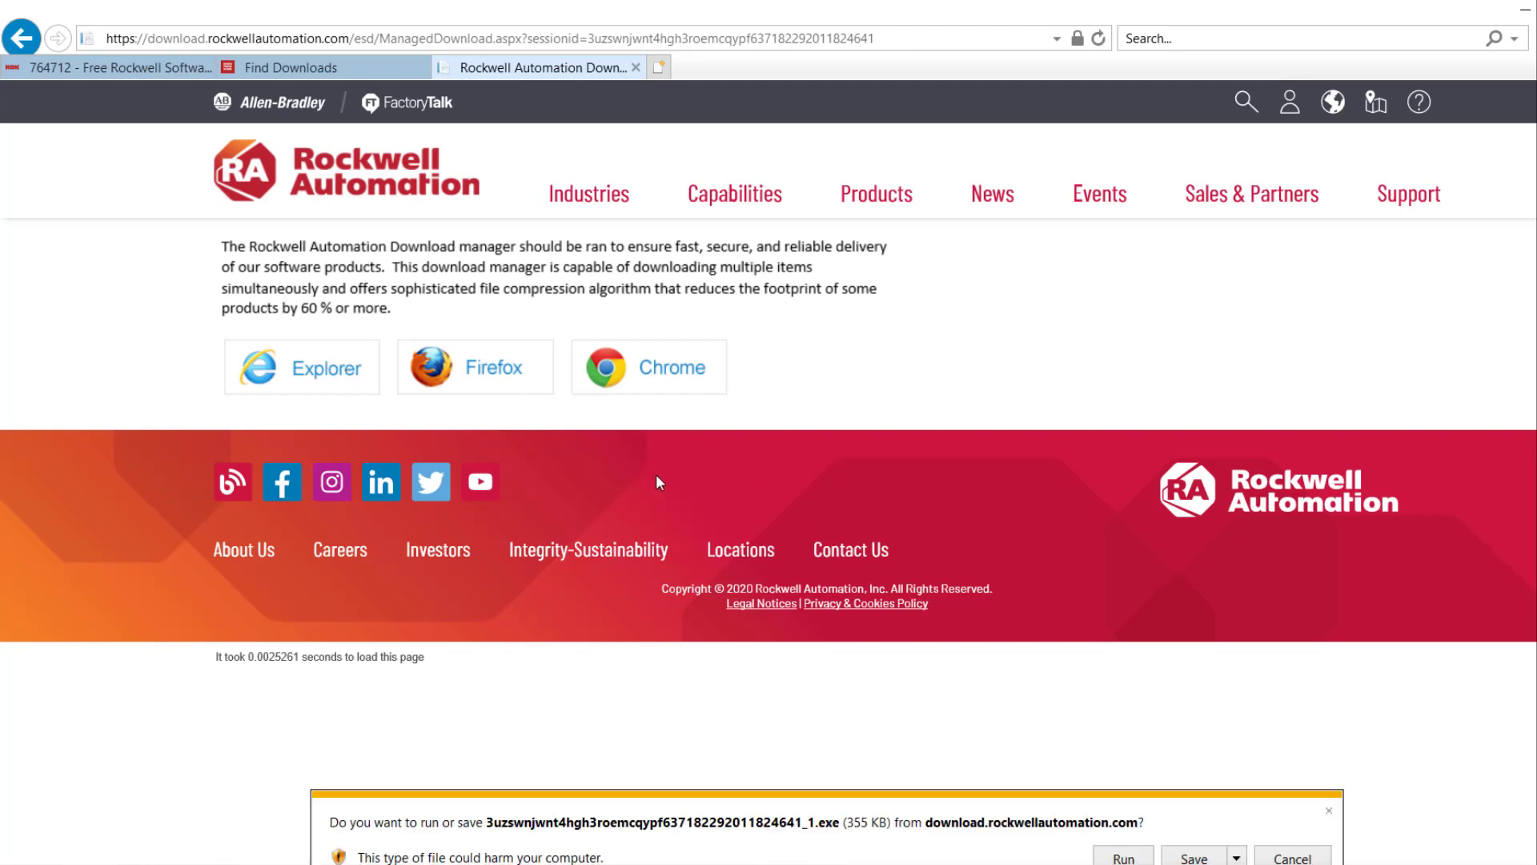
pyautogui.moveTo(675, 518)
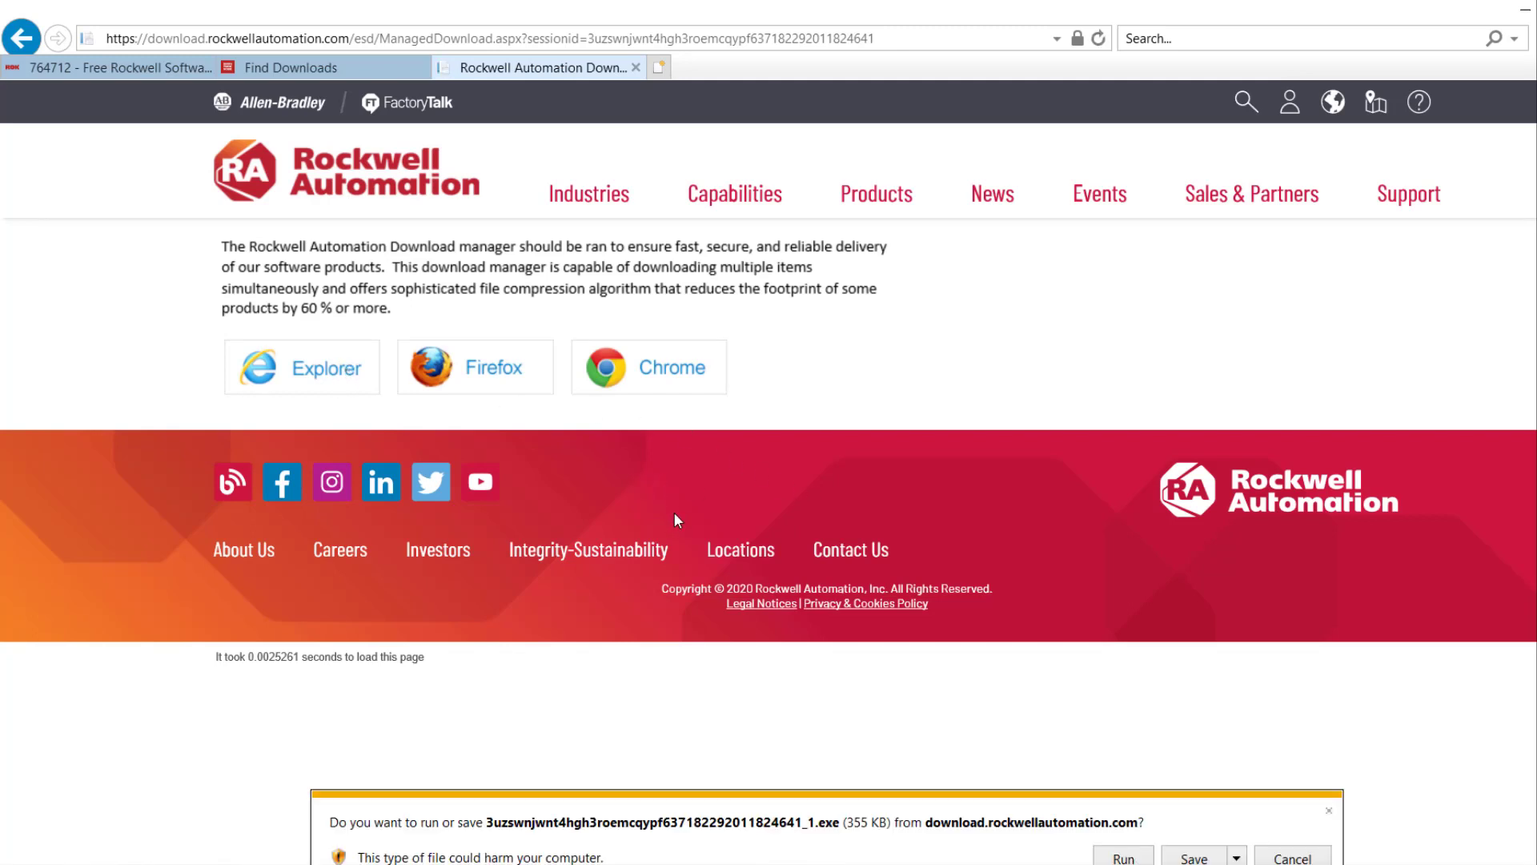